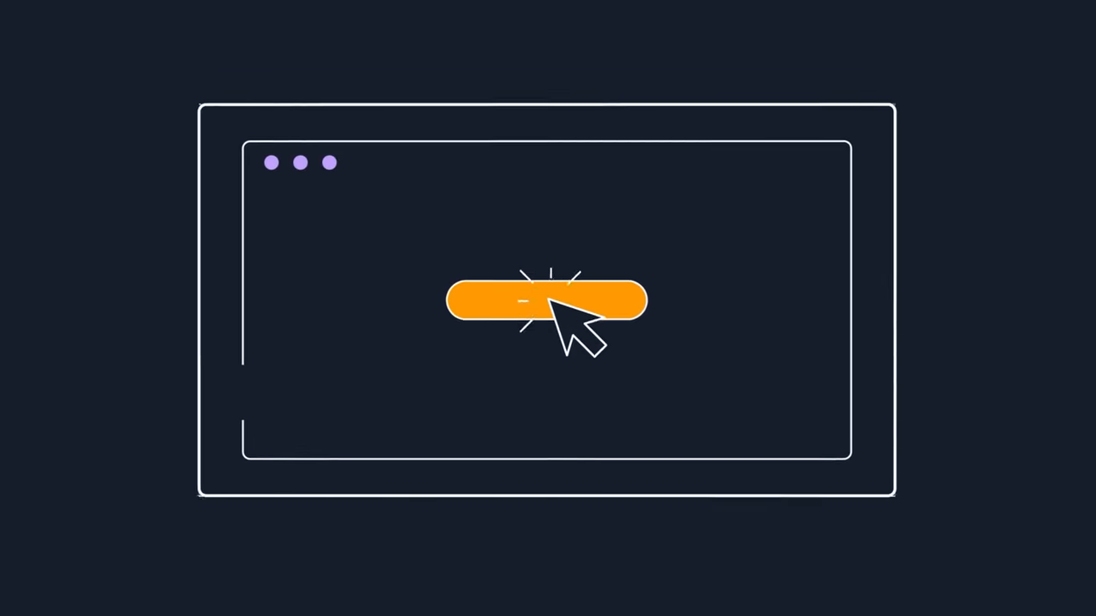
Step: Play the video past the orange button scene to the laptop, DeepRacer car and track illustration
click(547, 300)
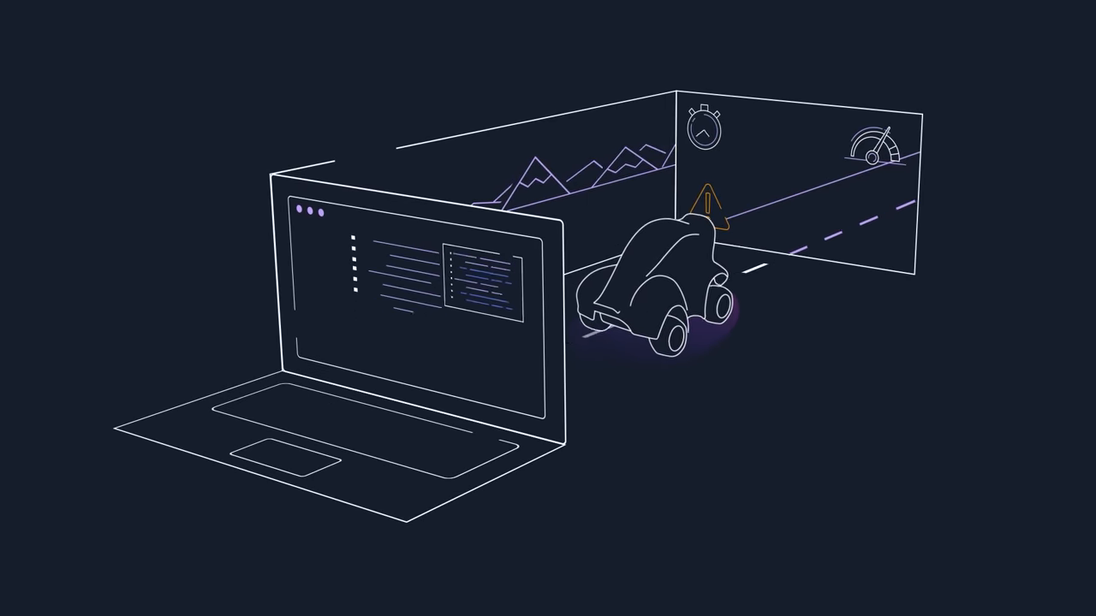